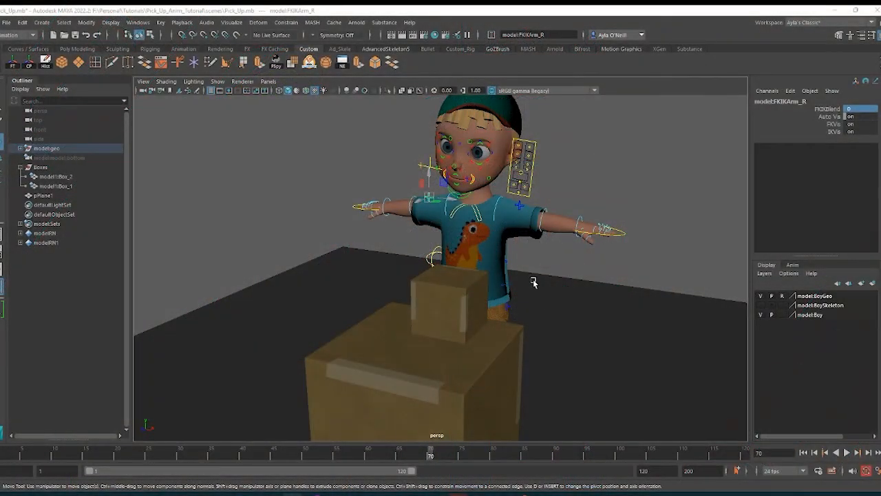
{"action": "mouse_move", "coordinate": [538, 257]}
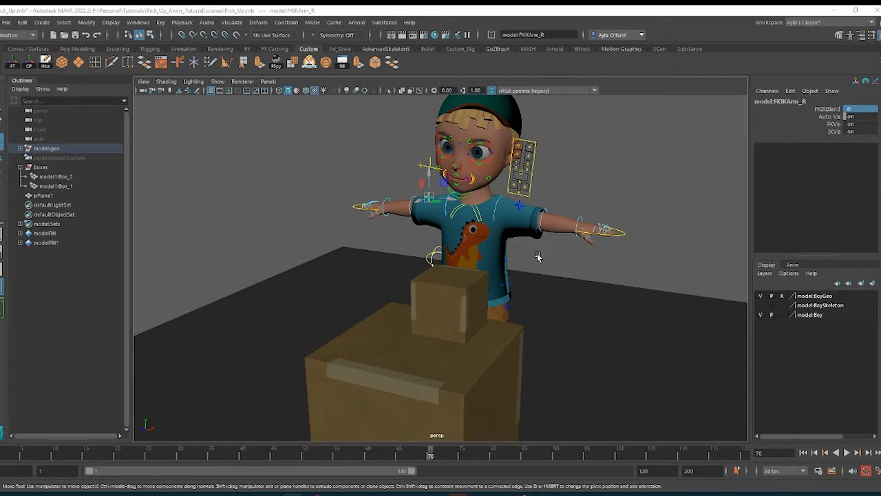
{"action": "mouse_move", "coordinate": [549, 197]}
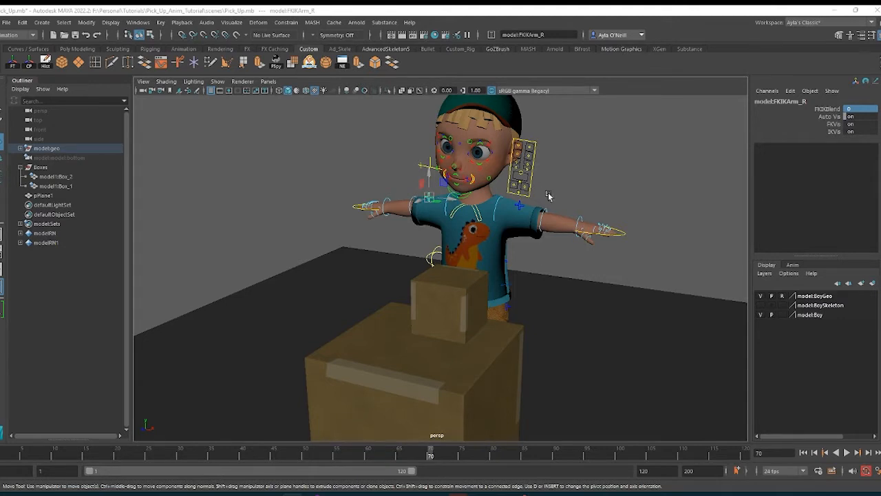
{"action": "mouse_move", "coordinate": [510, 212]}
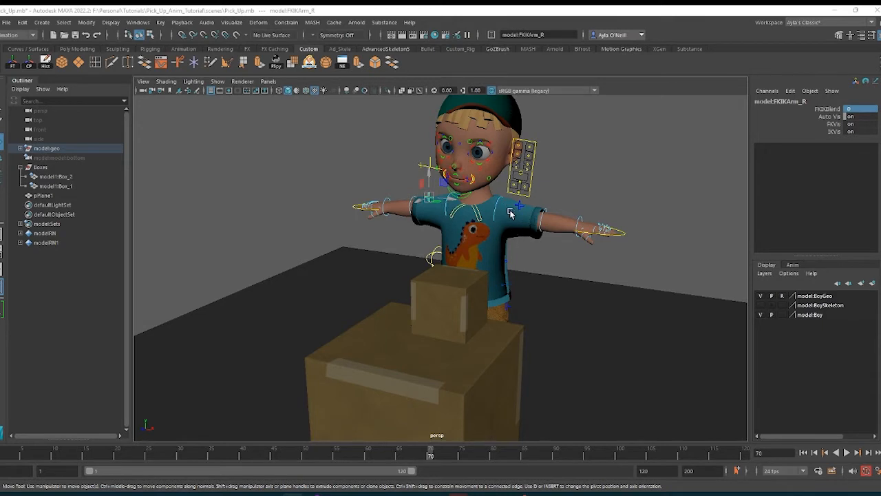
{"action": "mouse_move", "coordinate": [511, 225]}
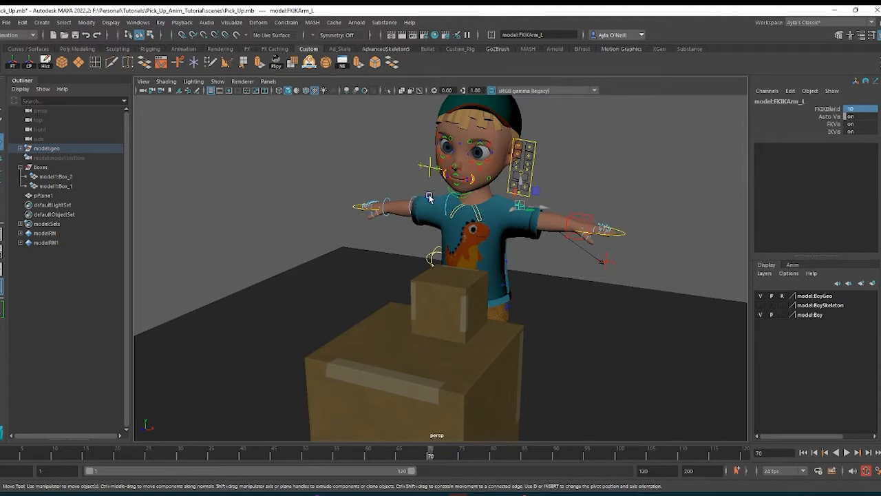
Set FKIKArm_R's FKIKBlend to 10 for IK, then select the IKArm_L hand control.
{"action": "left_click", "coordinate": [521, 193]}
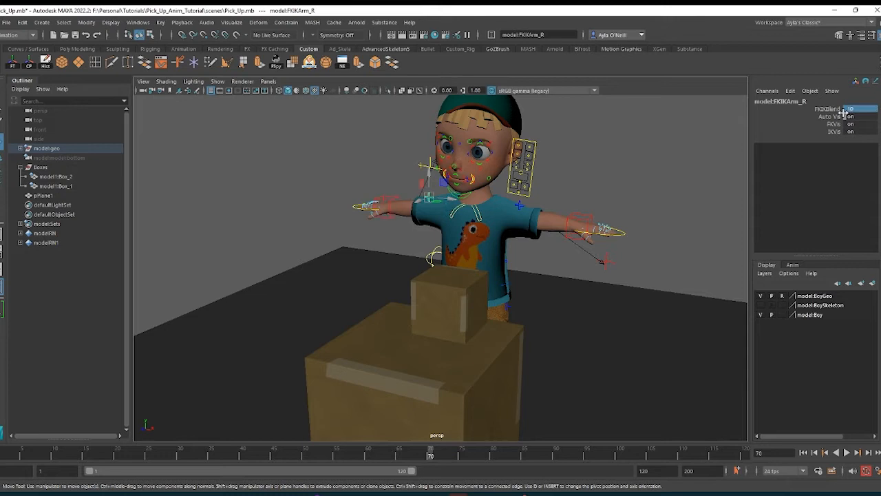
{"action": "left_click", "coordinate": [578, 226]}
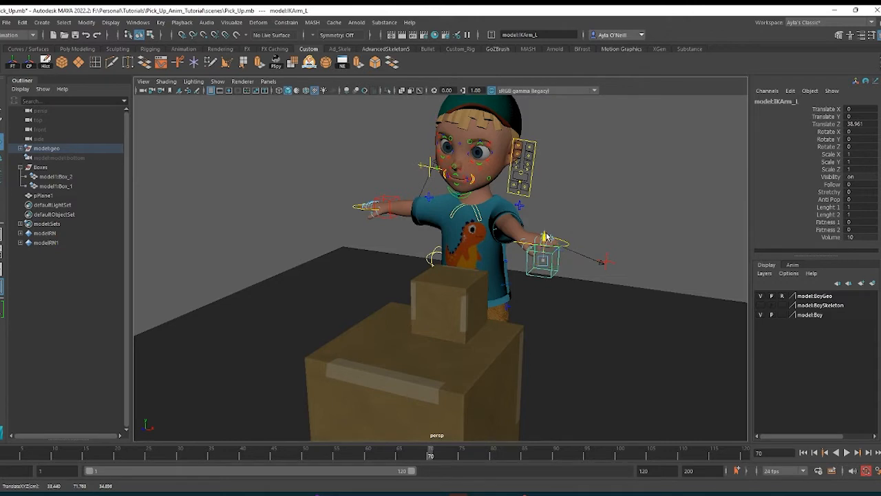
Move and rotate IKArm_L down so the left hand rests on the small box.
{"action": "left_click_drag", "start_coordinate": [544, 255], "coordinate": [541, 321]}
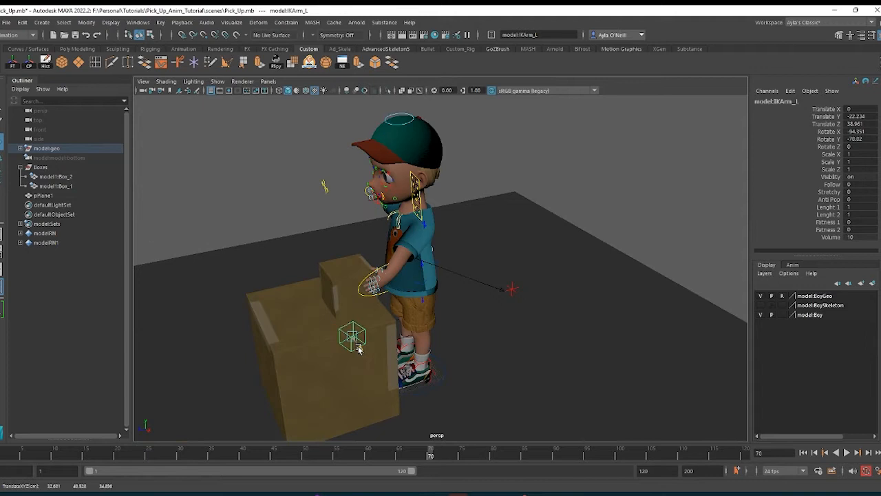
{"action": "left_click_drag", "start_coordinate": [353, 337], "coordinate": [334, 308]}
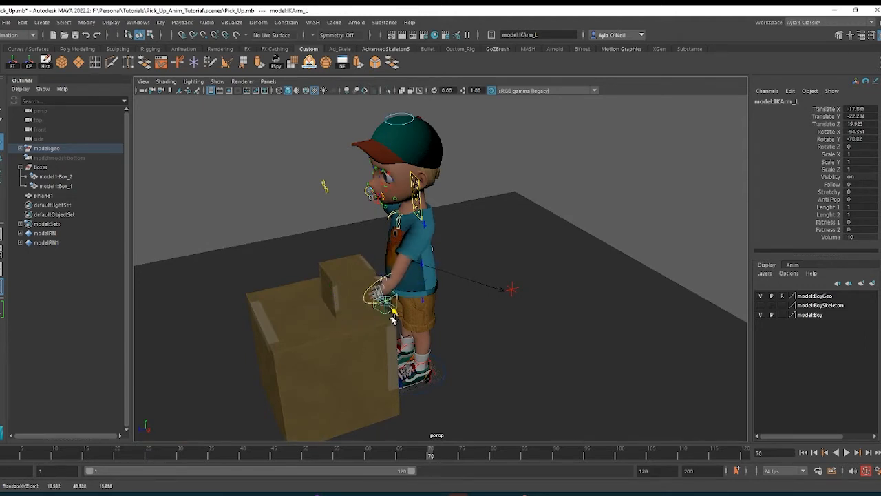
{"action": "left_click_drag", "start_coordinate": [396, 299], "coordinate": [386, 313]}
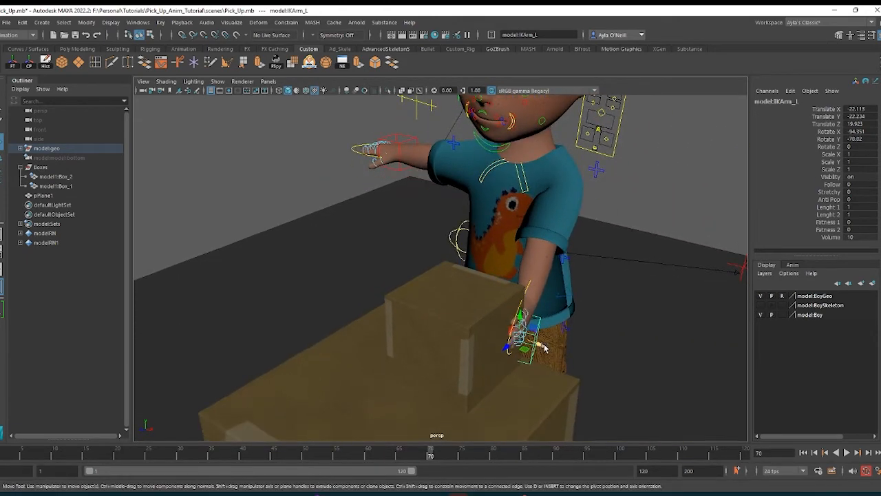
{"action": "left_click_drag", "start_coordinate": [524, 337], "coordinate": [527, 351]}
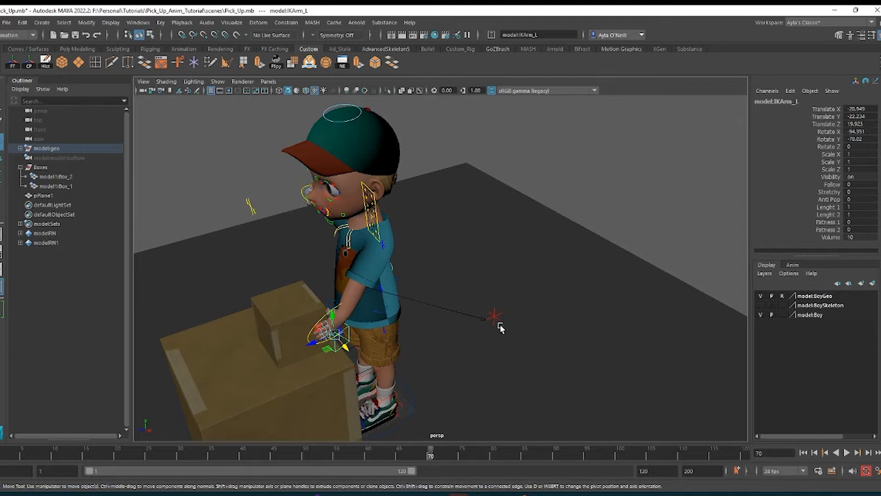
Move the PoleArm_L elbow pole vector outward.
{"action": "left_click", "coordinate": [468, 296]}
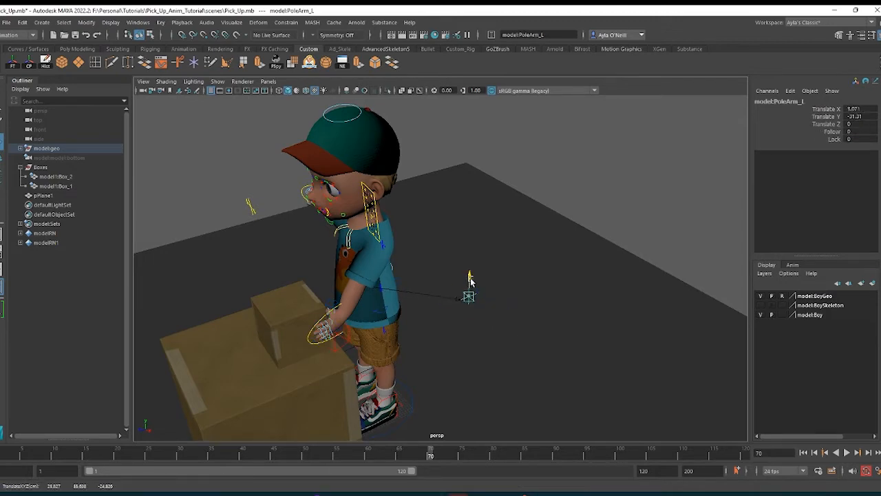
{"action": "left_click_drag", "start_coordinate": [469, 296], "coordinate": [496, 283]}
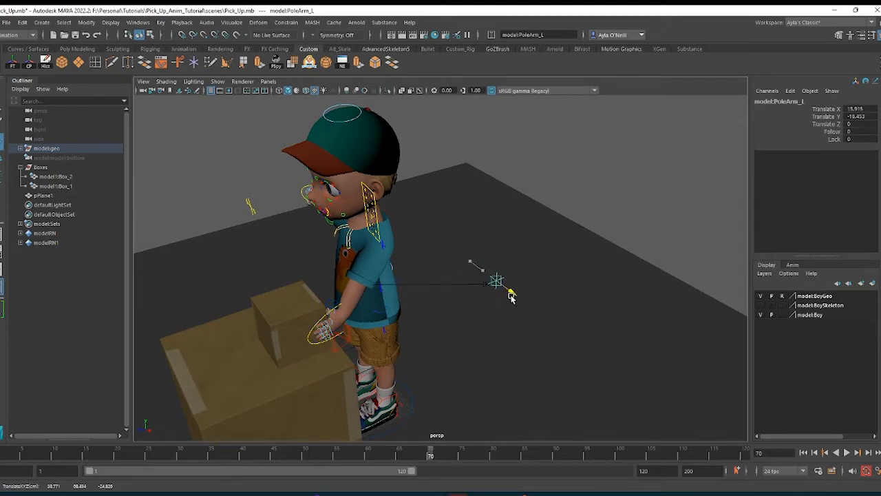
{"action": "left_click_drag", "start_coordinate": [509, 296], "coordinate": [465, 306]}
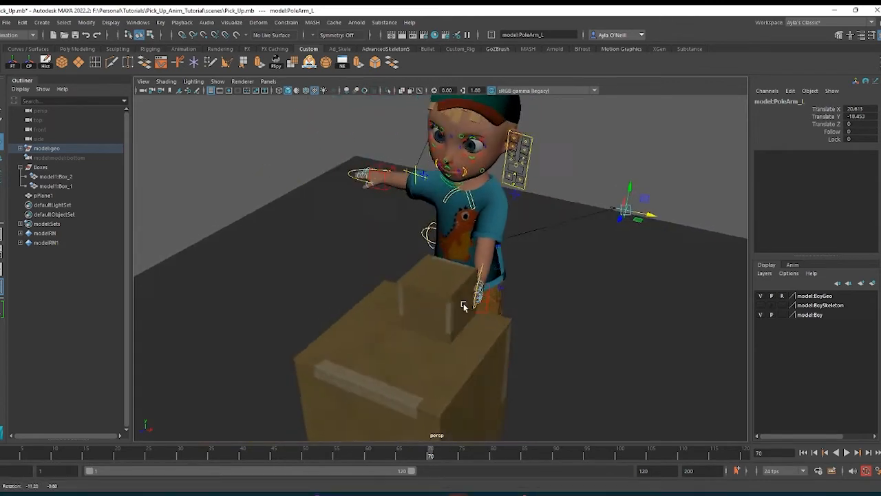
Reposition IKArm_L higher so the left hand presses against the box's side.
{"action": "left_click_drag", "start_coordinate": [465, 307], "coordinate": [485, 265]}
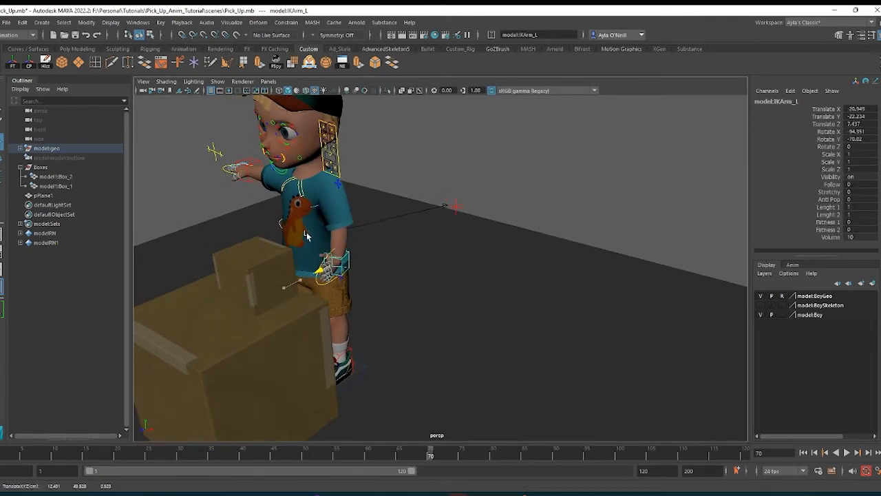
{"action": "left_click_drag", "start_coordinate": [327, 272], "coordinate": [338, 237]}
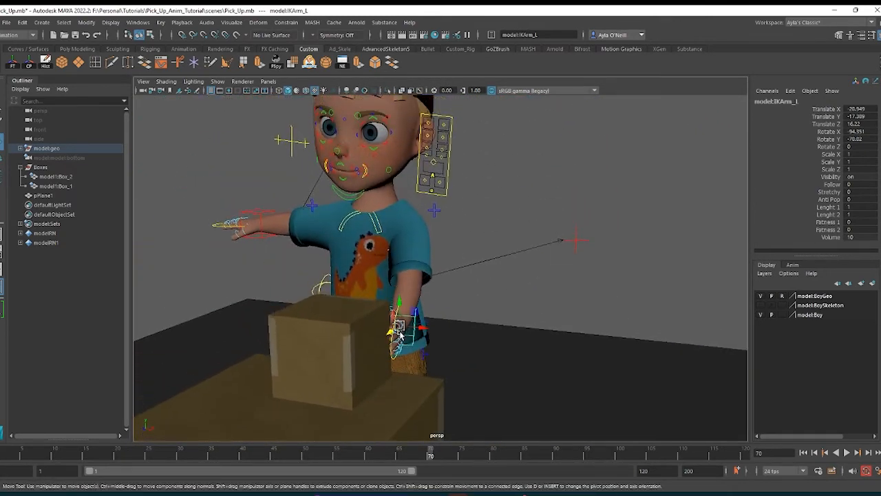
{"action": "left_click_drag", "start_coordinate": [399, 327], "coordinate": [410, 330]}
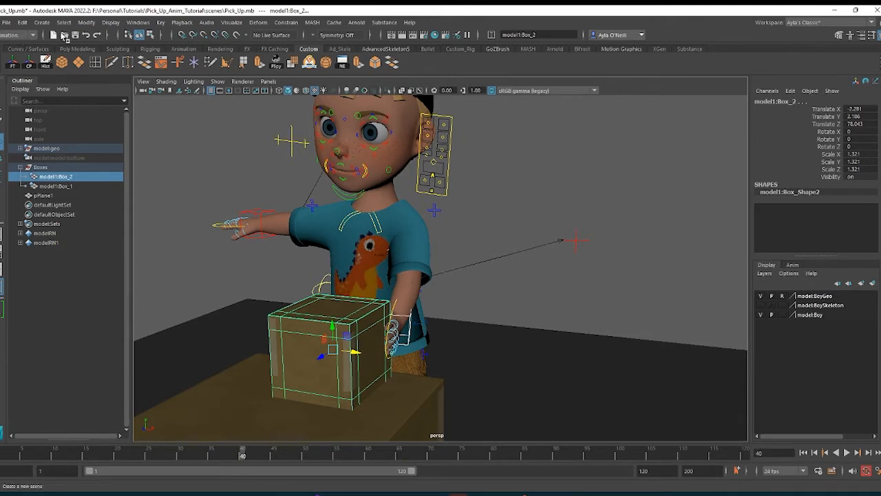
{"action": "mouse_move", "coordinate": [286, 22]}
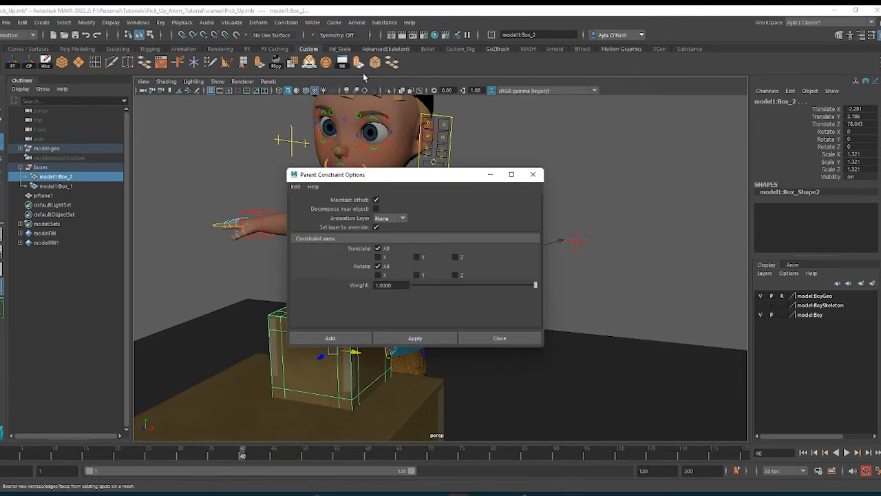
{"action": "mouse_move", "coordinate": [367, 187]}
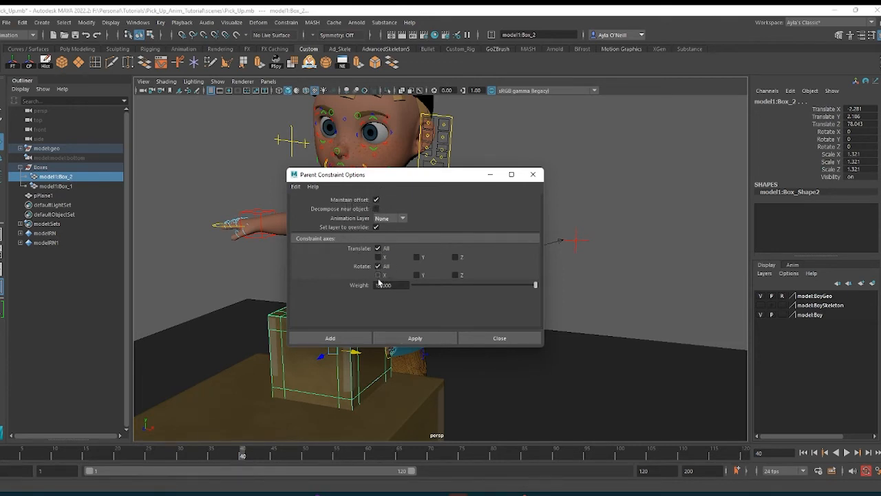
Apply a parent constraint with Maintain offset, then close the Parent Constraint Options window.
{"action": "left_click", "coordinate": [330, 338]}
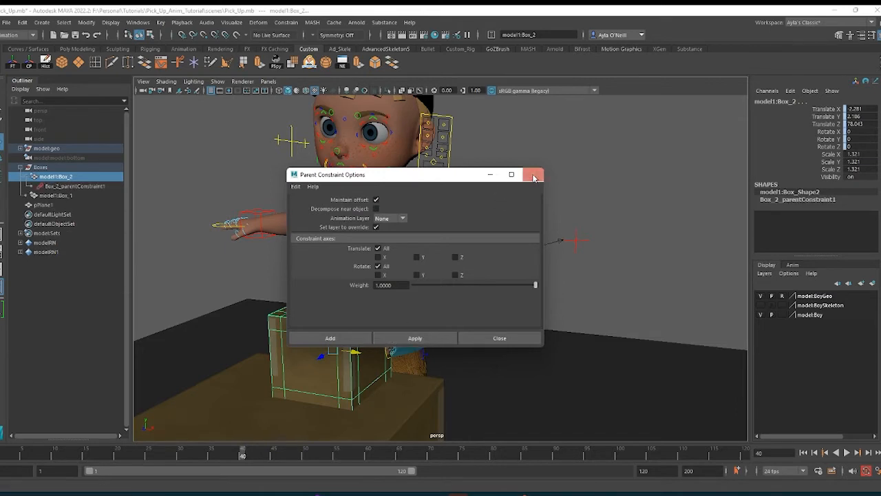
{"action": "left_click", "coordinate": [534, 174]}
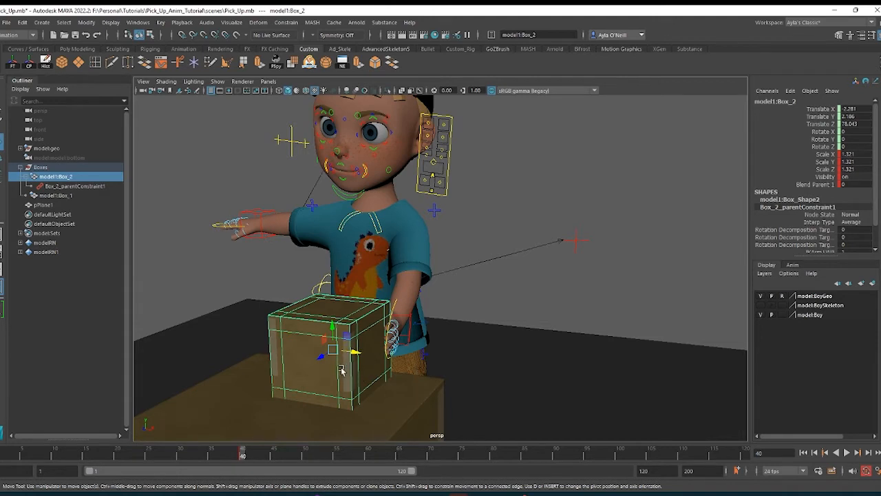
{"action": "mouse_move", "coordinate": [718, 284]}
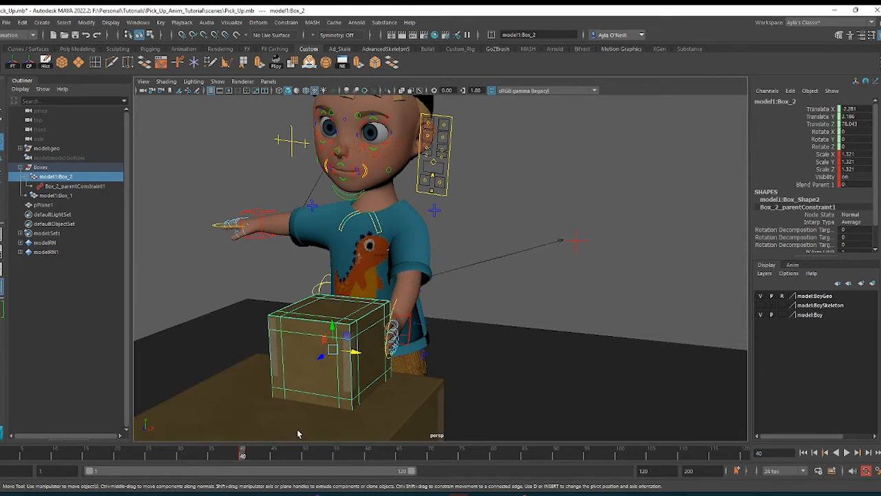
{"action": "mouse_move", "coordinate": [341, 395]}
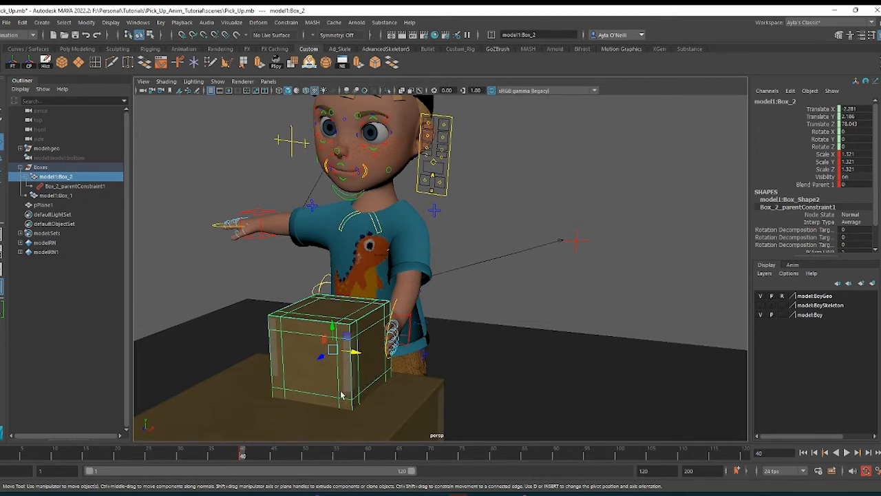
{"action": "mouse_move", "coordinate": [410, 341]}
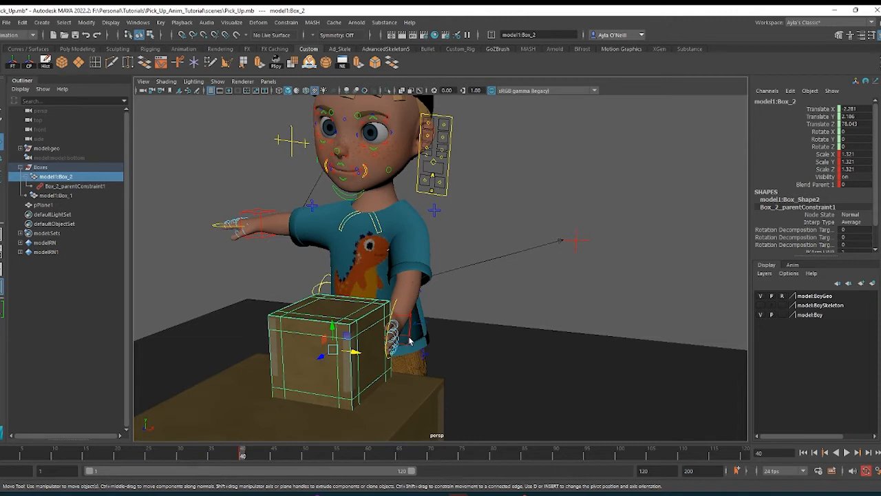
{"action": "mouse_move", "coordinate": [704, 256]}
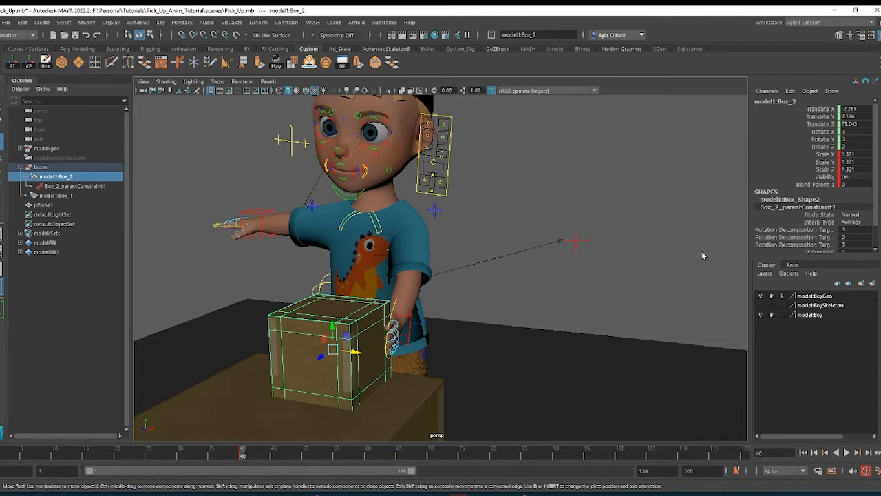
{"action": "mouse_move", "coordinate": [379, 334]}
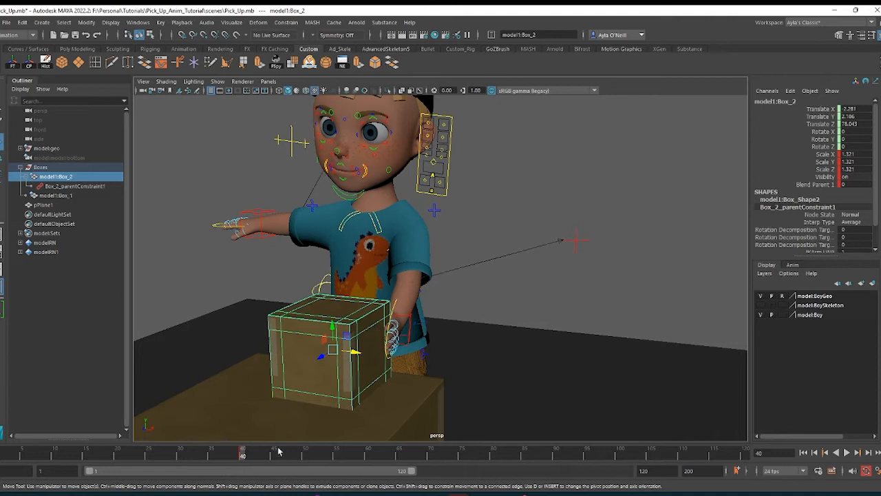
{"action": "mouse_move", "coordinate": [376, 303]}
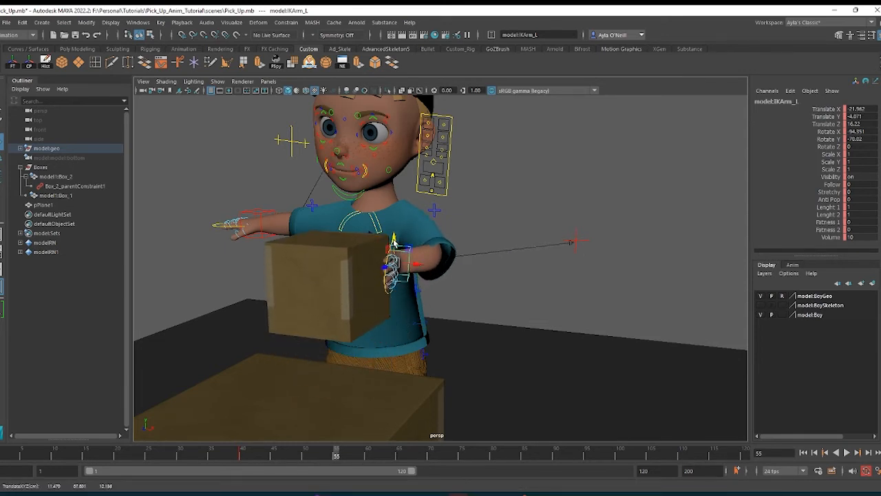
Key IKArm_L lifted at frame 55 and lowered onto the table at frame 70.
{"action": "left_click", "coordinate": [427, 455]}
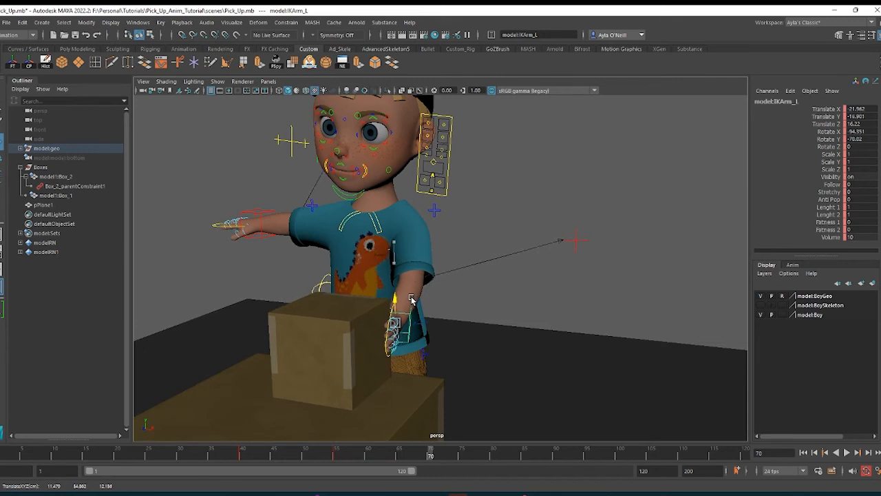
{"action": "left_click", "coordinate": [431, 458]}
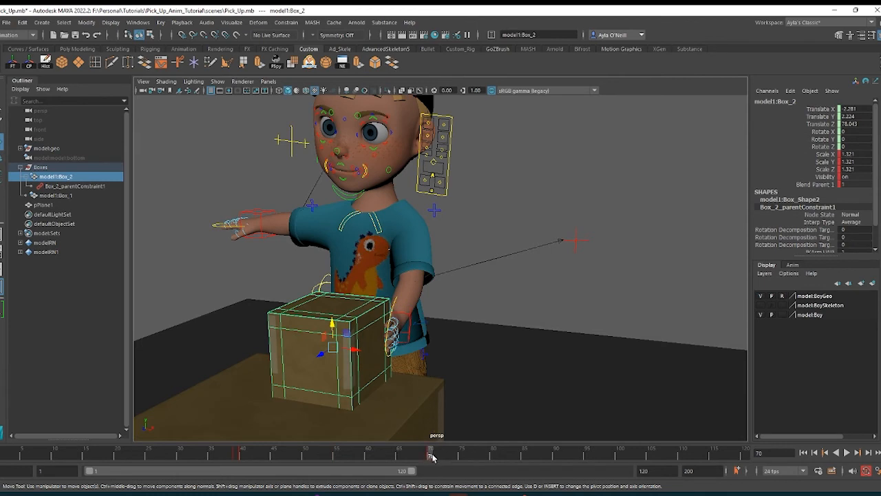
Key IKArm_L at frame 71, then select Box_2 to check Blend Parent 1.
{"action": "left_click", "coordinate": [426, 453]}
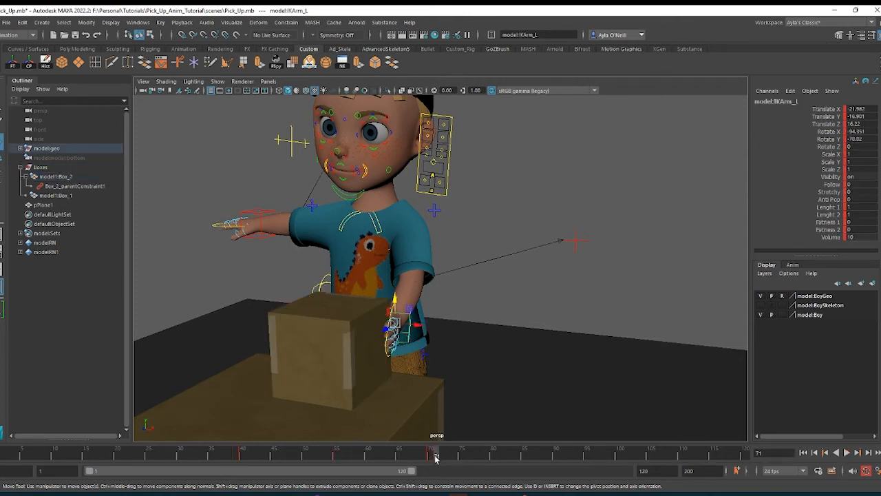
{"action": "left_click", "coordinate": [836, 453]}
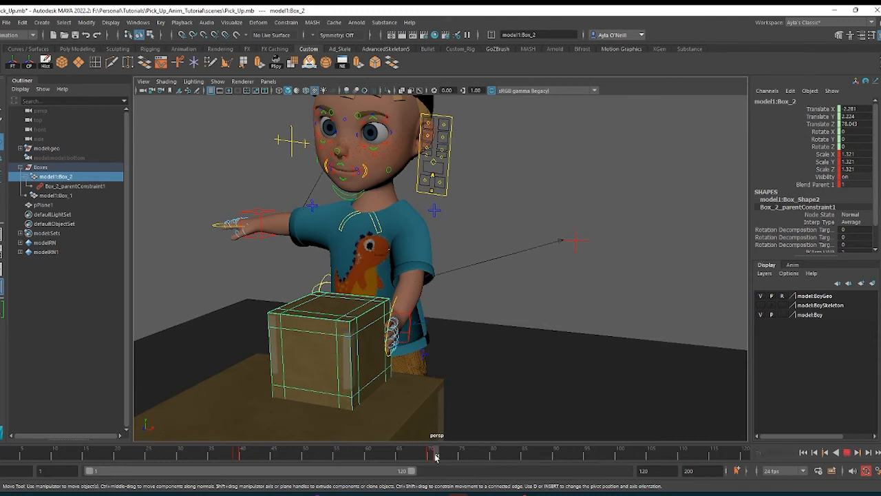
Set Box_2's Blend Parent 1 to 0 and key it at frame 71.
{"action": "left_click", "coordinate": [424, 453]}
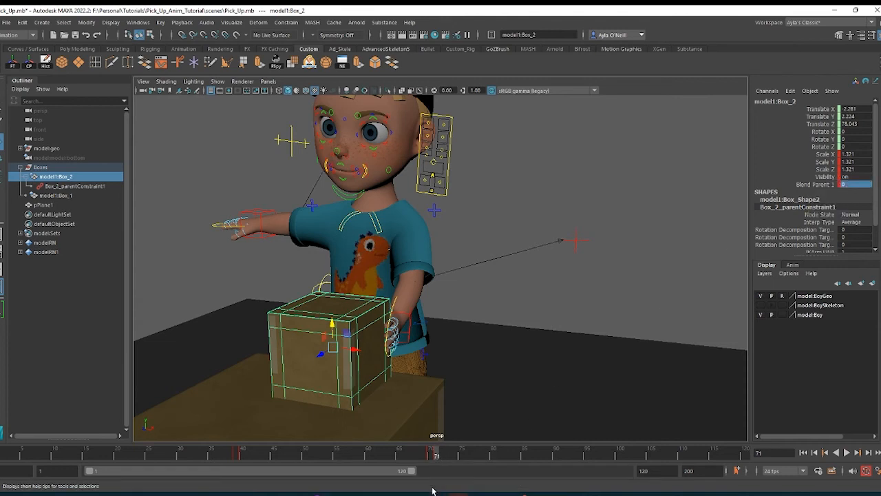
{"action": "left_click", "coordinate": [537, 458]}
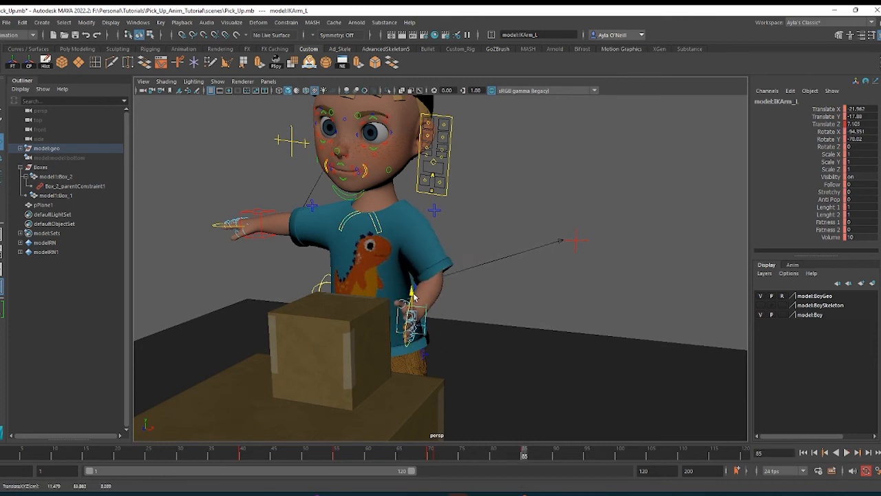
Key IKArm_L pulled back at frame 85, then scrub frames to review the release.
{"action": "left_click", "coordinate": [450, 459]}
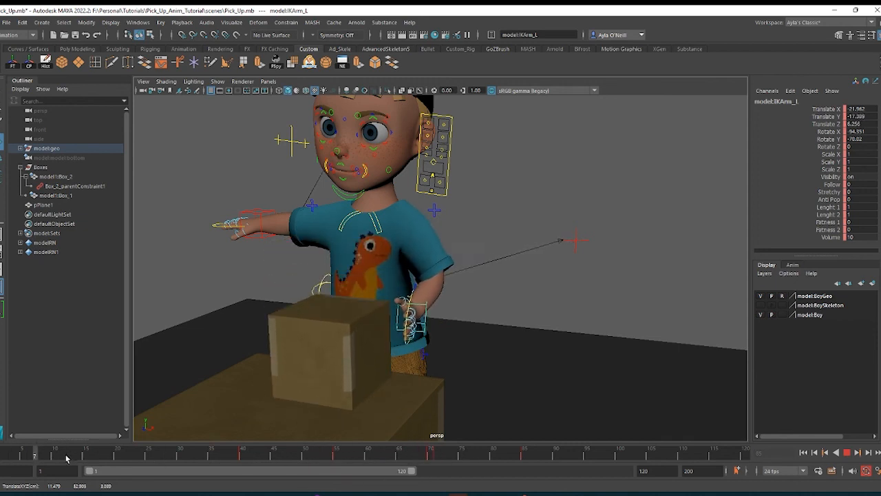
{"action": "left_click", "coordinate": [336, 452]}
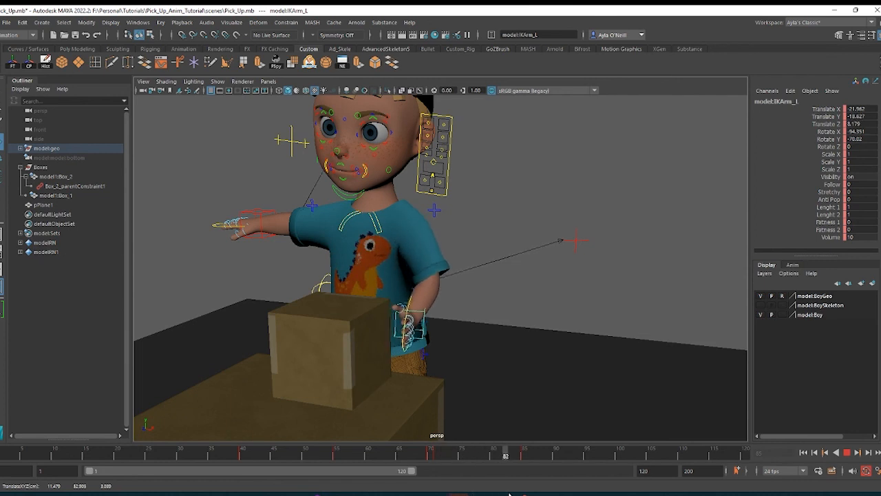
{"action": "left_click", "coordinate": [324, 455]}
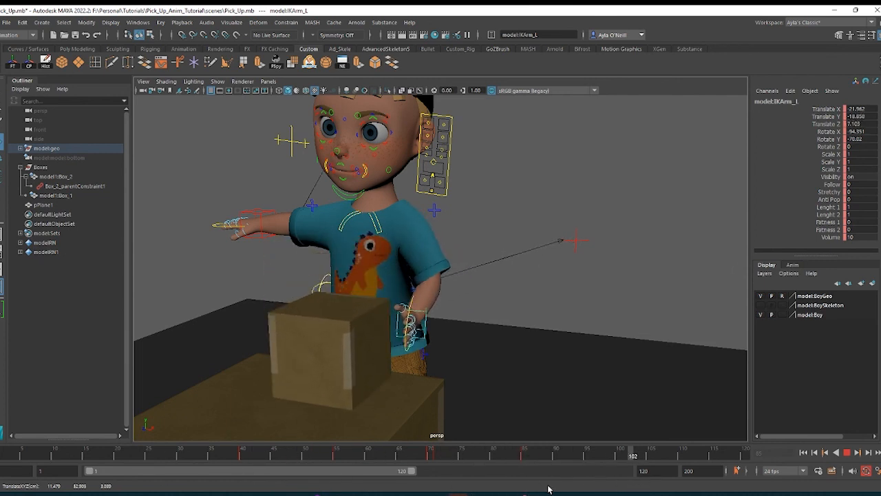
{"action": "left_click", "coordinate": [525, 456]}
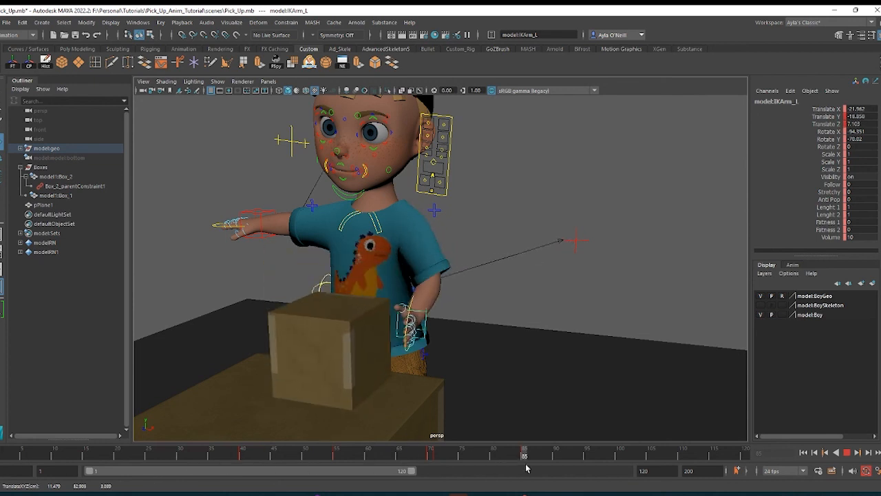